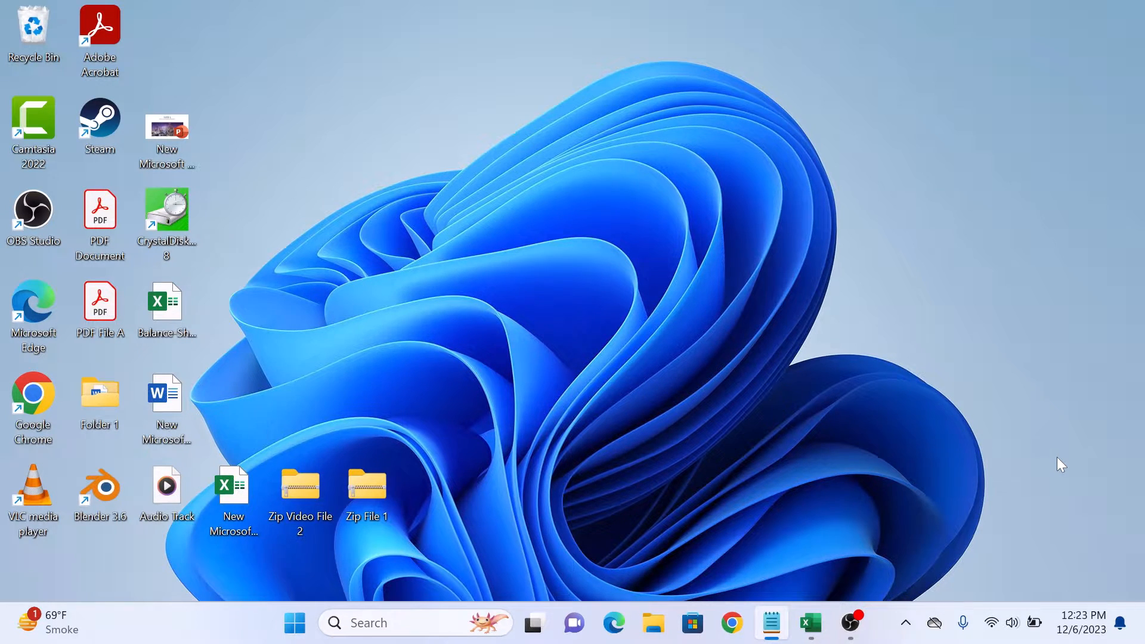
mouse_move(929, 498)
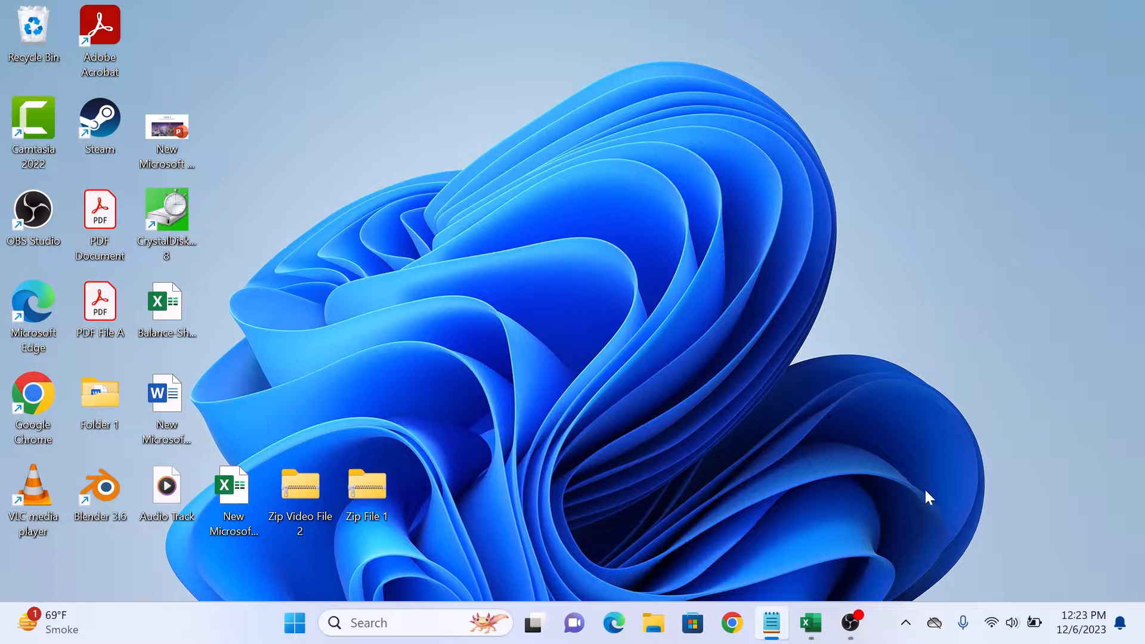
Bring up the Excel workbook with the operating-system question listing Windows, Mac and Linux.
left_click(808, 622)
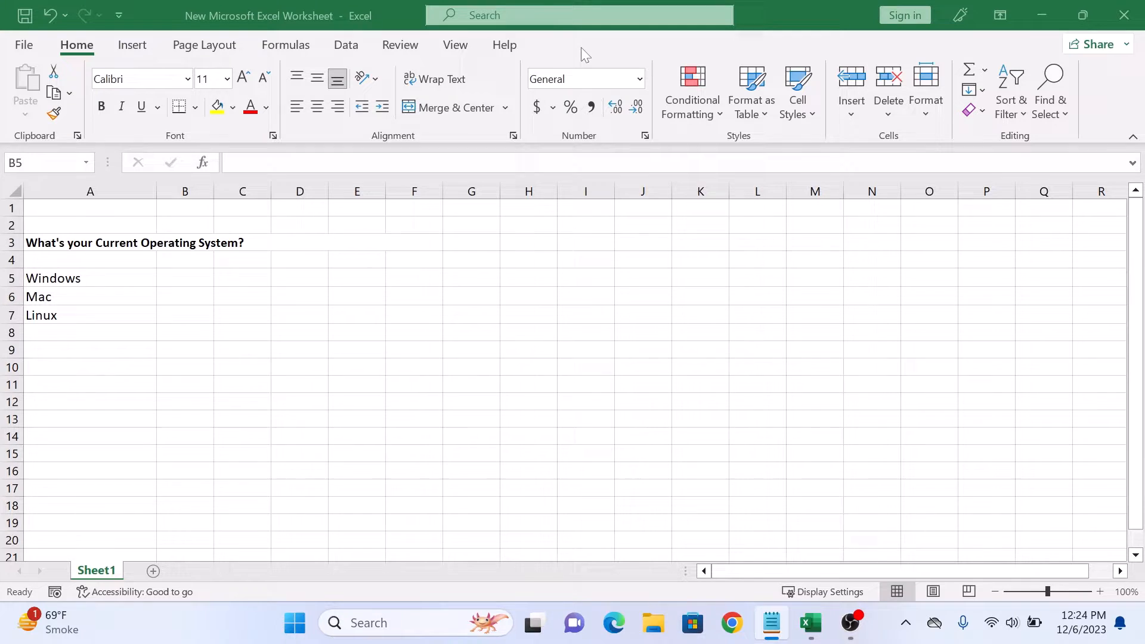
Reach the Excel Options dialog from the File menu, landing on General settings.
left_click(23, 44)
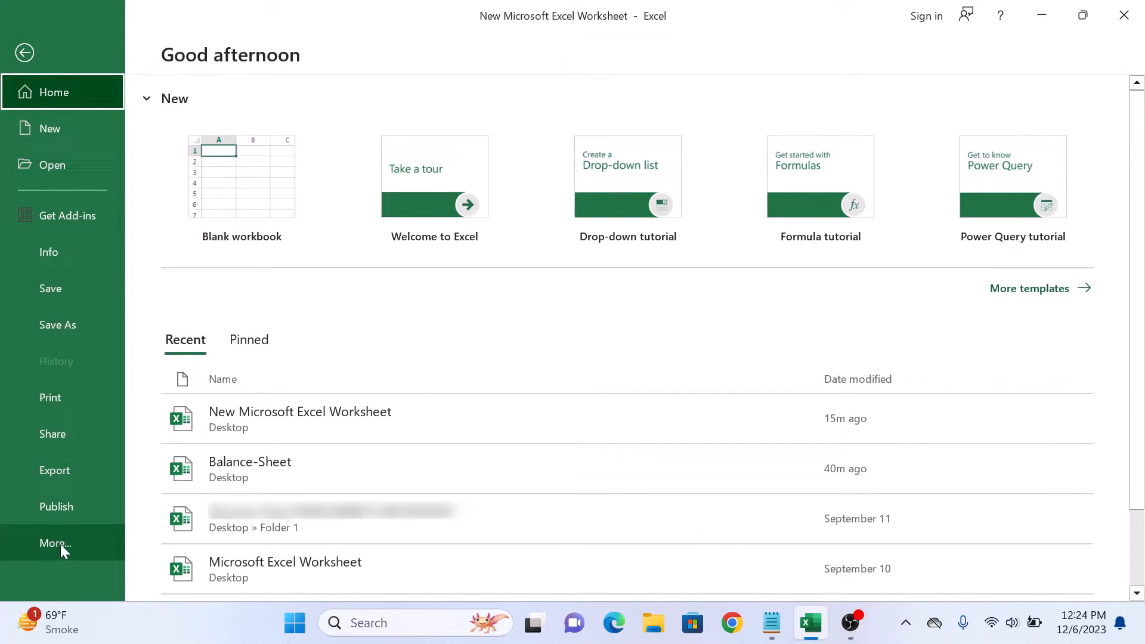
left_click(55, 542)
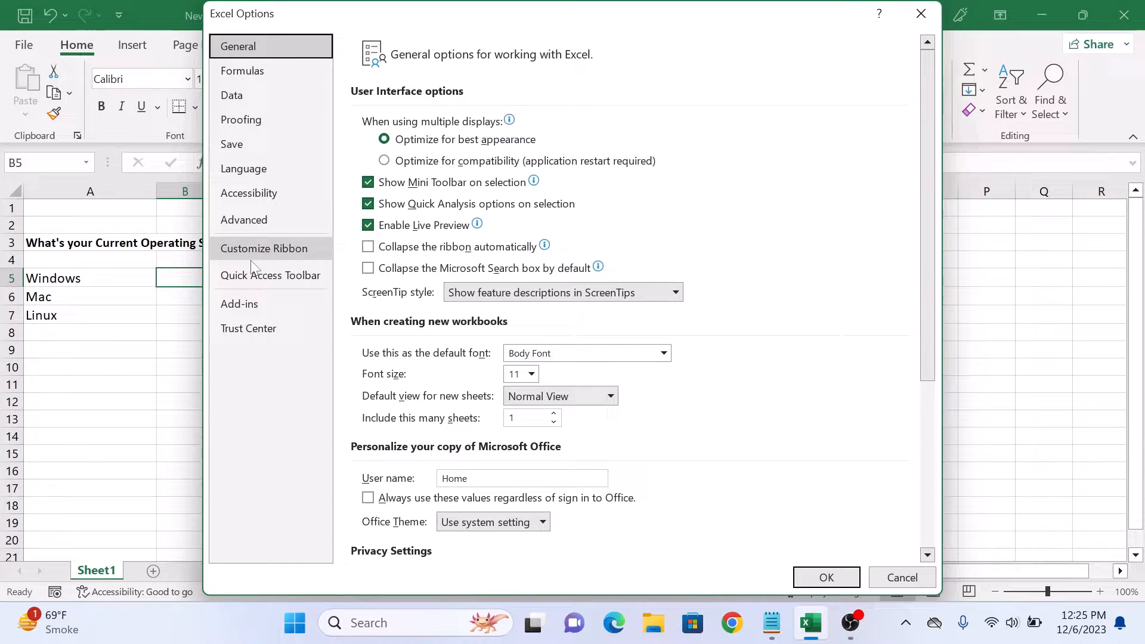
Enable the Developer tab under Customize Ribbon's Main Tabs and confirm with OK.
left_click(264, 248)
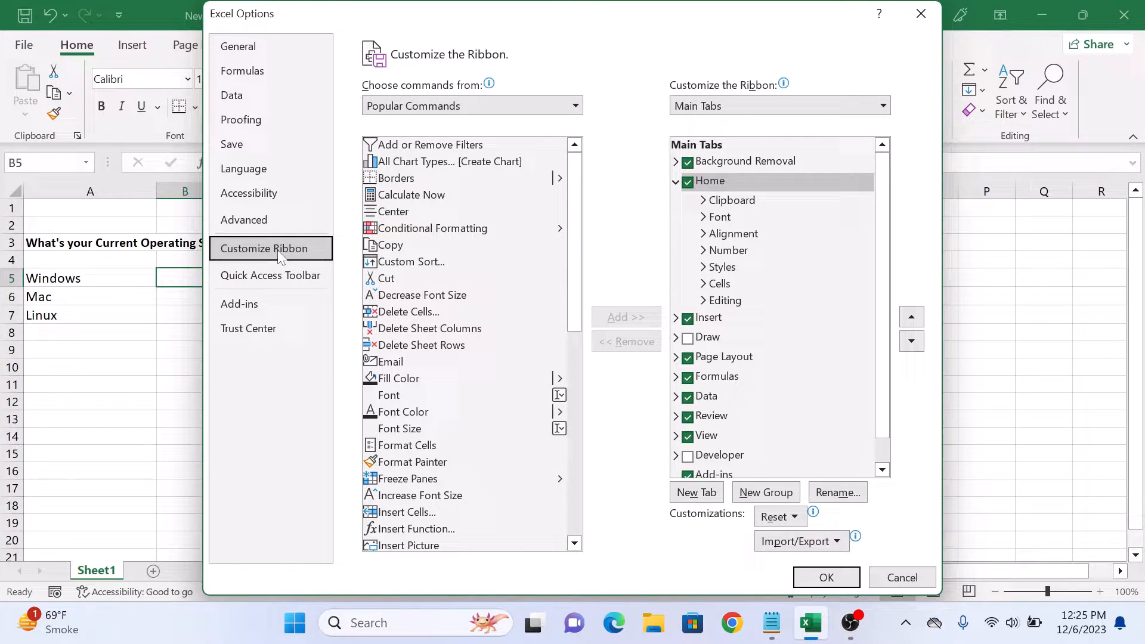
left_click(718, 454)
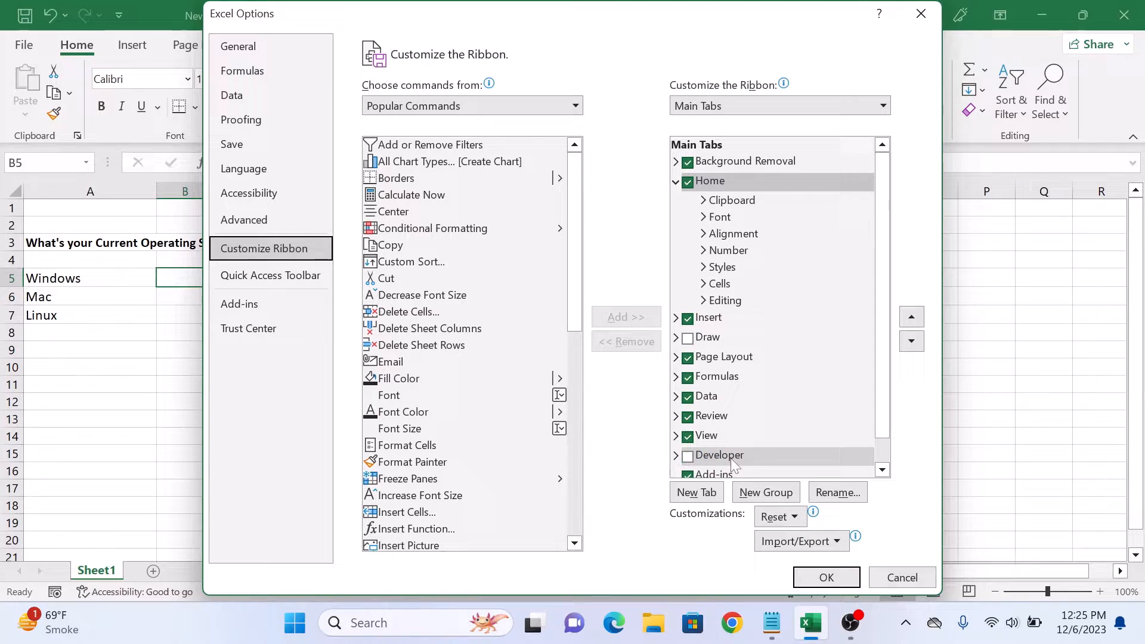
left_click(687, 454)
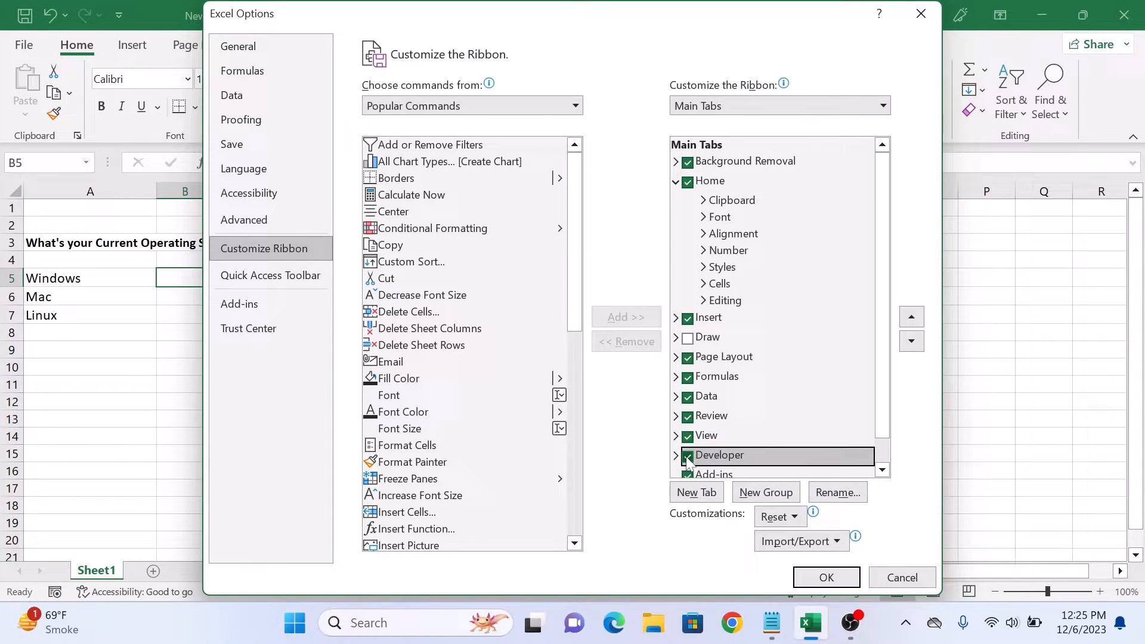
left_click(825, 577)
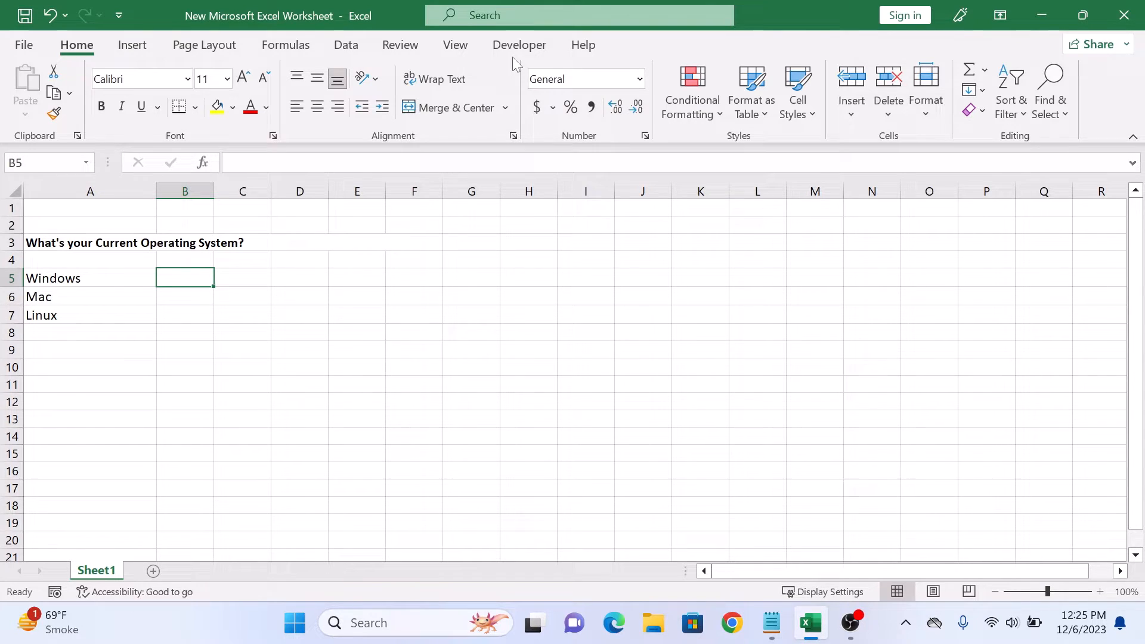
Select the Check Box form control from the Developer tab's Insert menu.
left_click(519, 44)
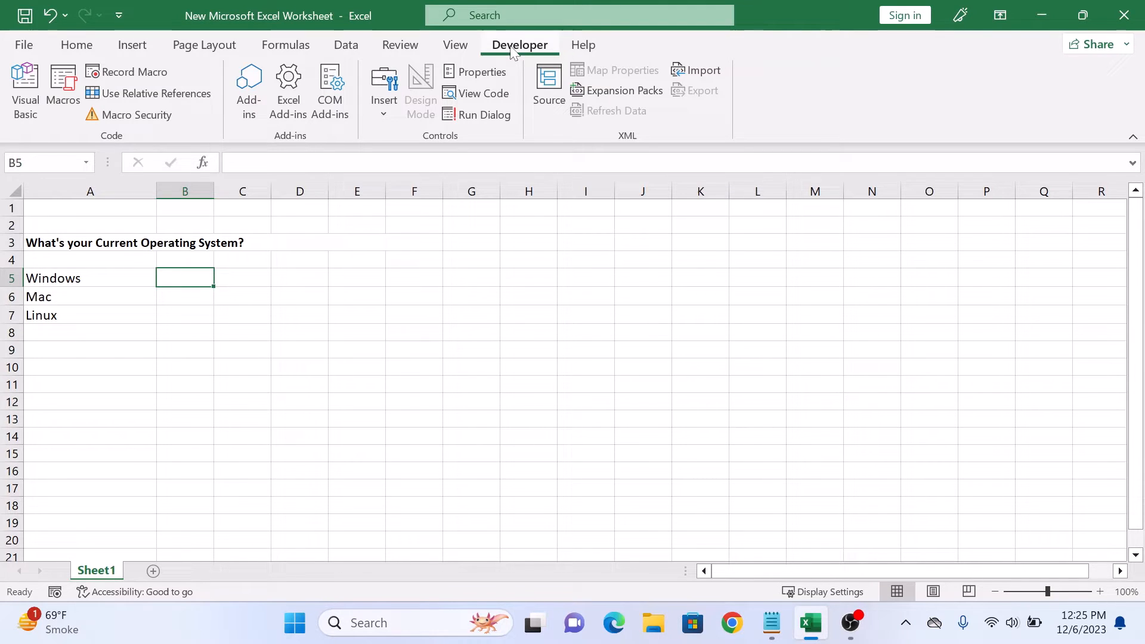
left_click(383, 86)
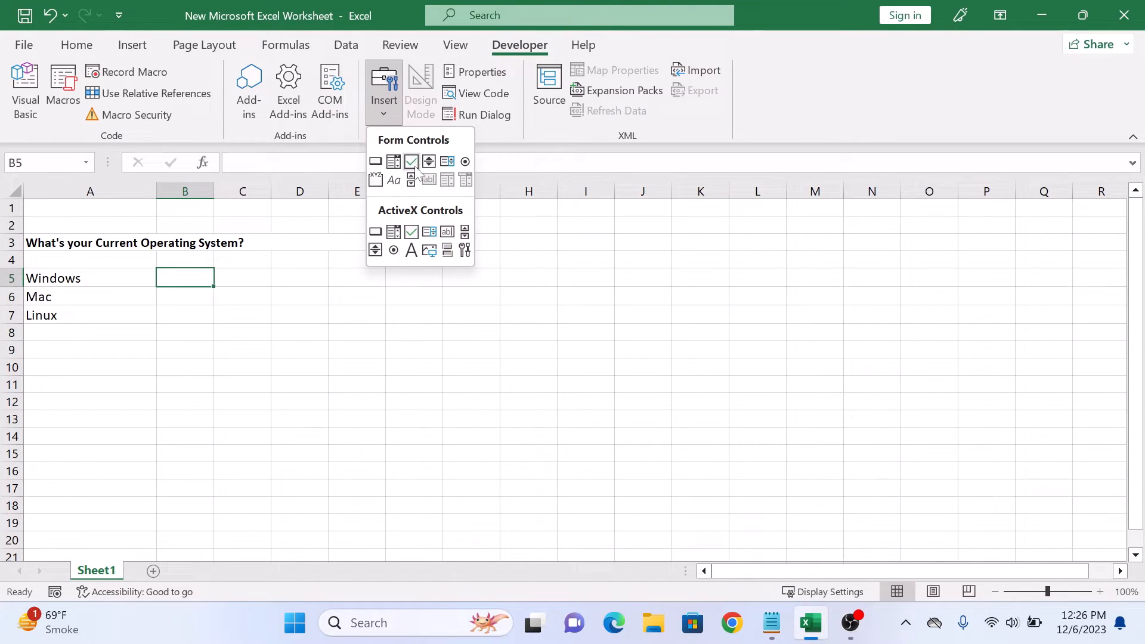
left_click(411, 160)
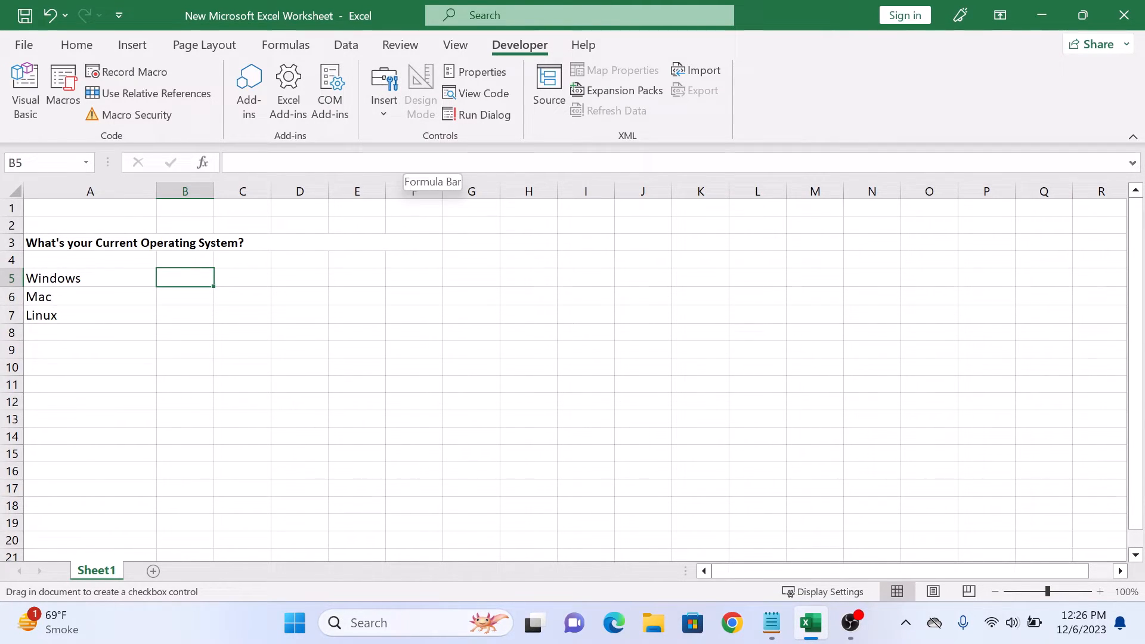
mouse_move(146, 284)
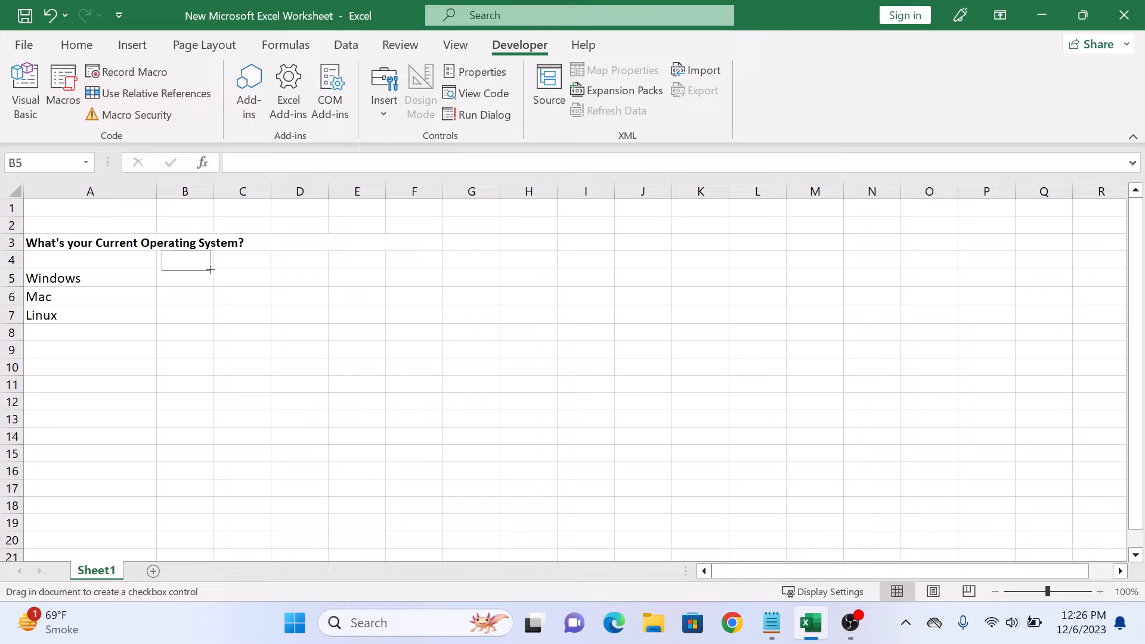
Draw a checkbox in B5 beside Windows and strip its default 'Check Box' label text.
left_click_drag(165, 251, 209, 270)
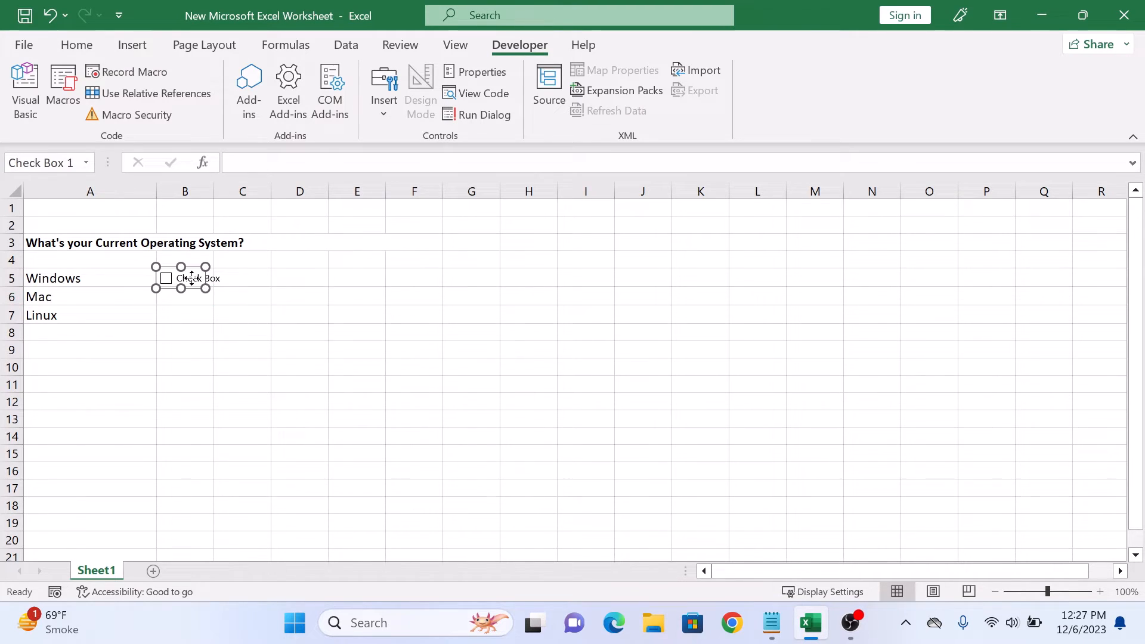
left_click(181, 277)
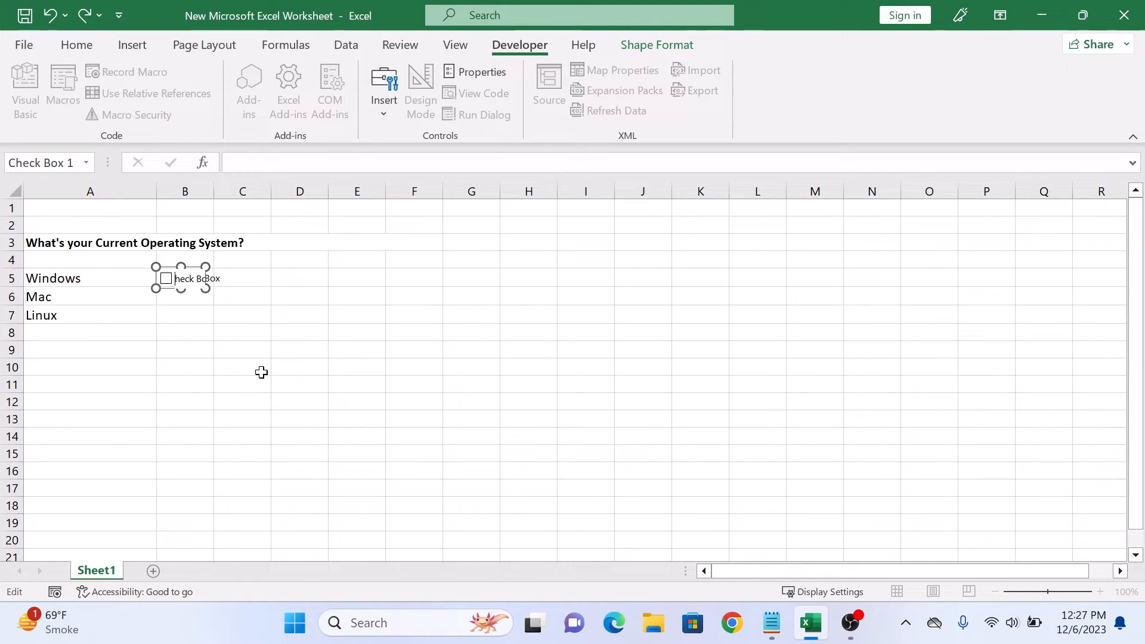
left_click(242, 313)
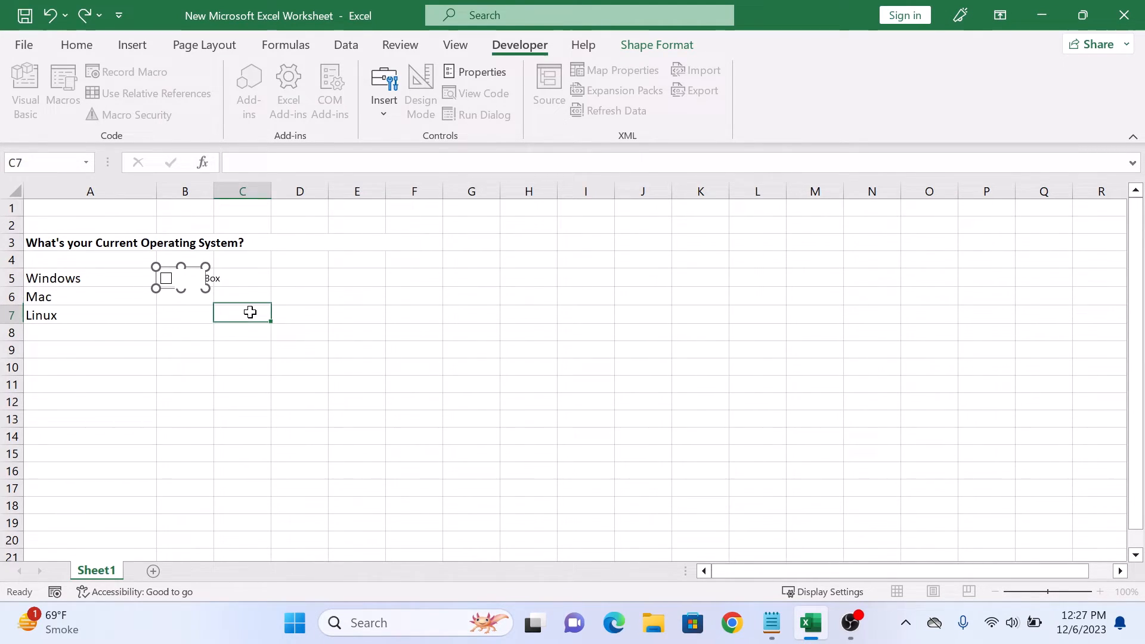
left_click(242, 312)
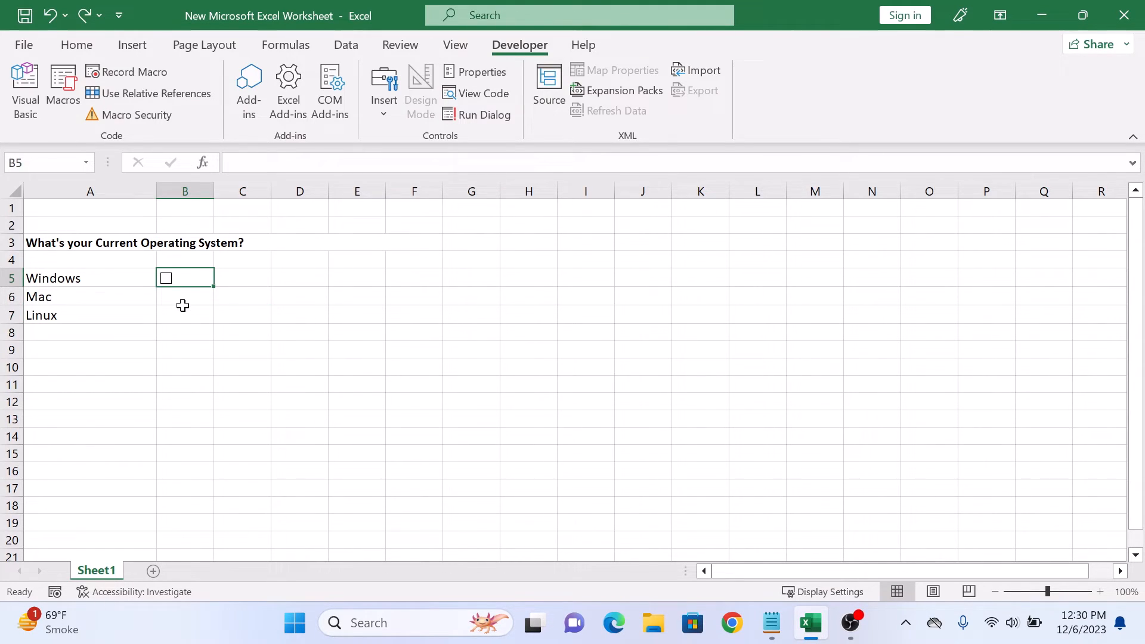
Fill the checkbox down to B6:B7 beside Mac and Linux, test ticking them leaving Linux ticked.
left_click_drag(184, 278, 184, 316)
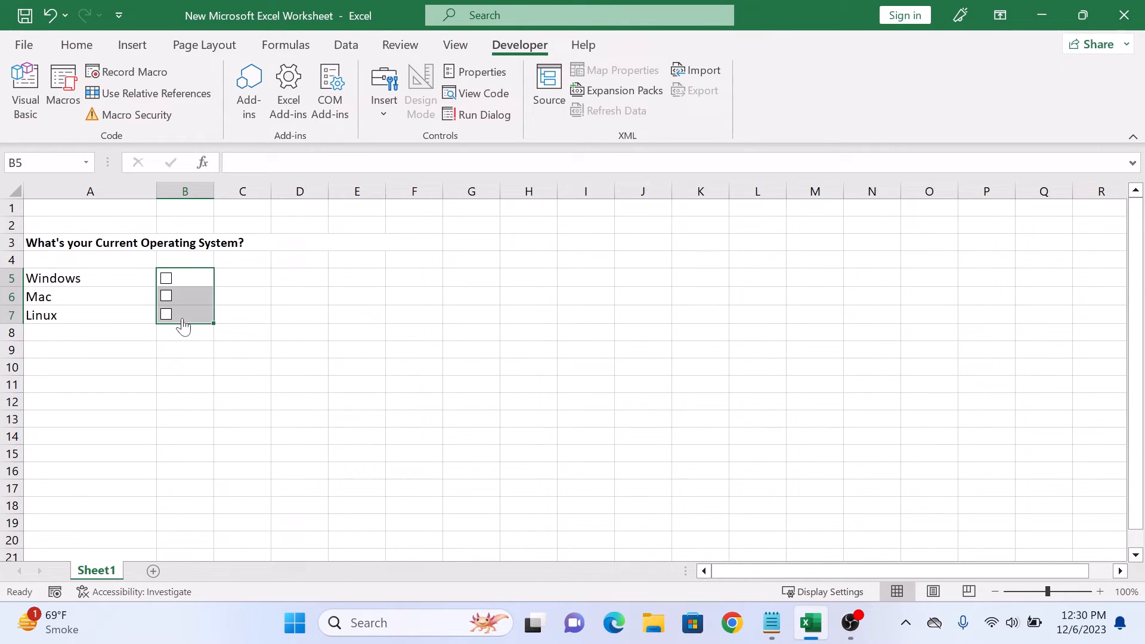
left_click(299, 366)
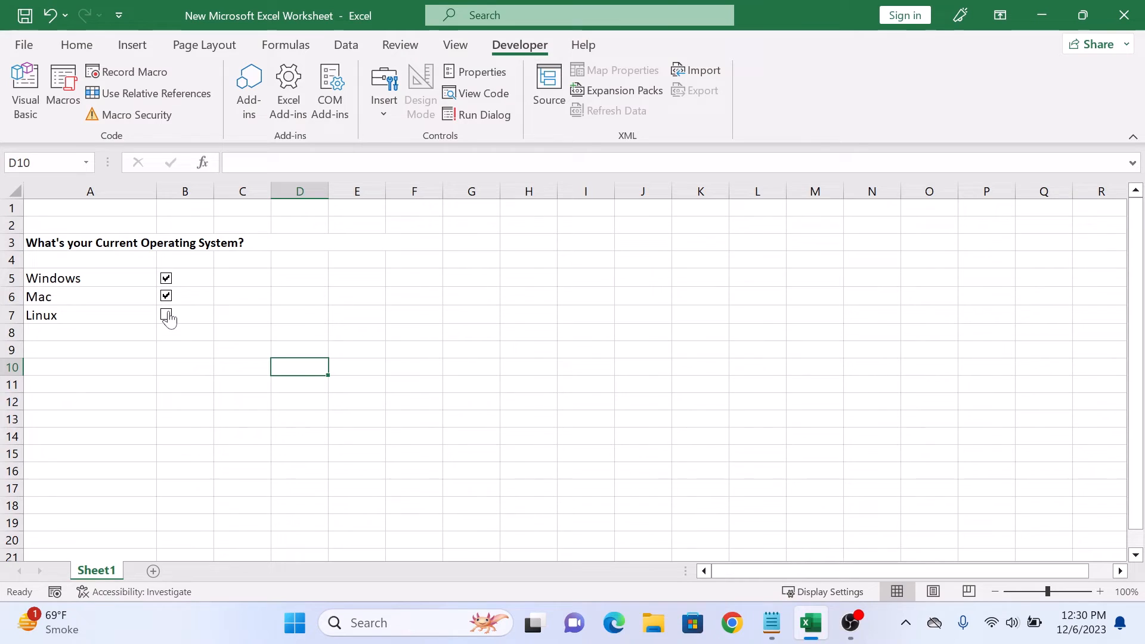
left_click(166, 314)
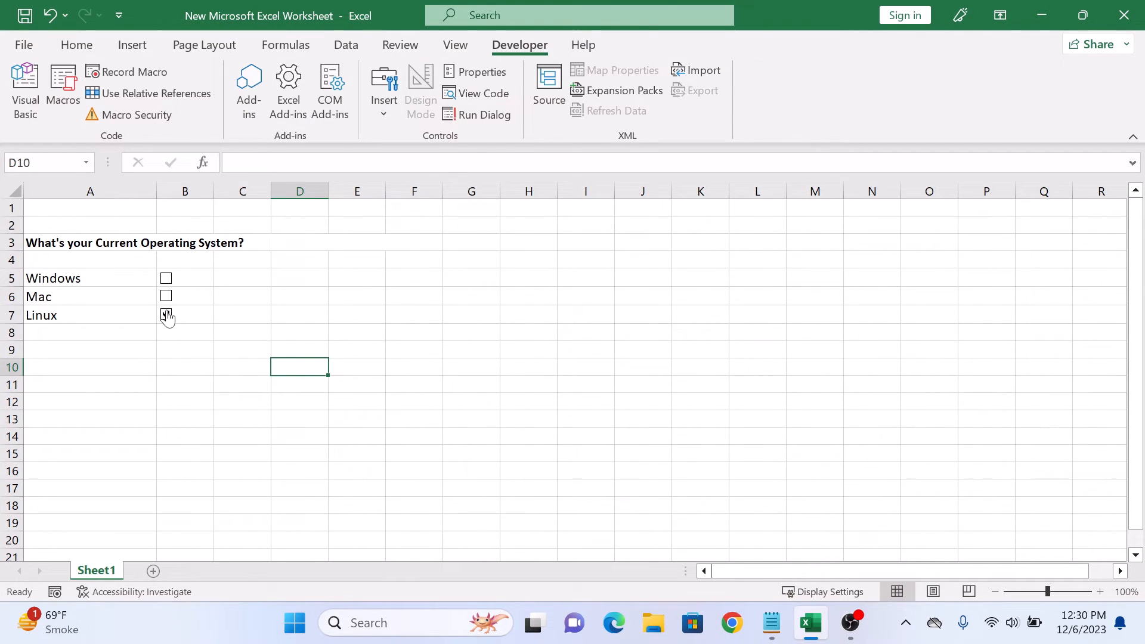
left_click(166, 315)
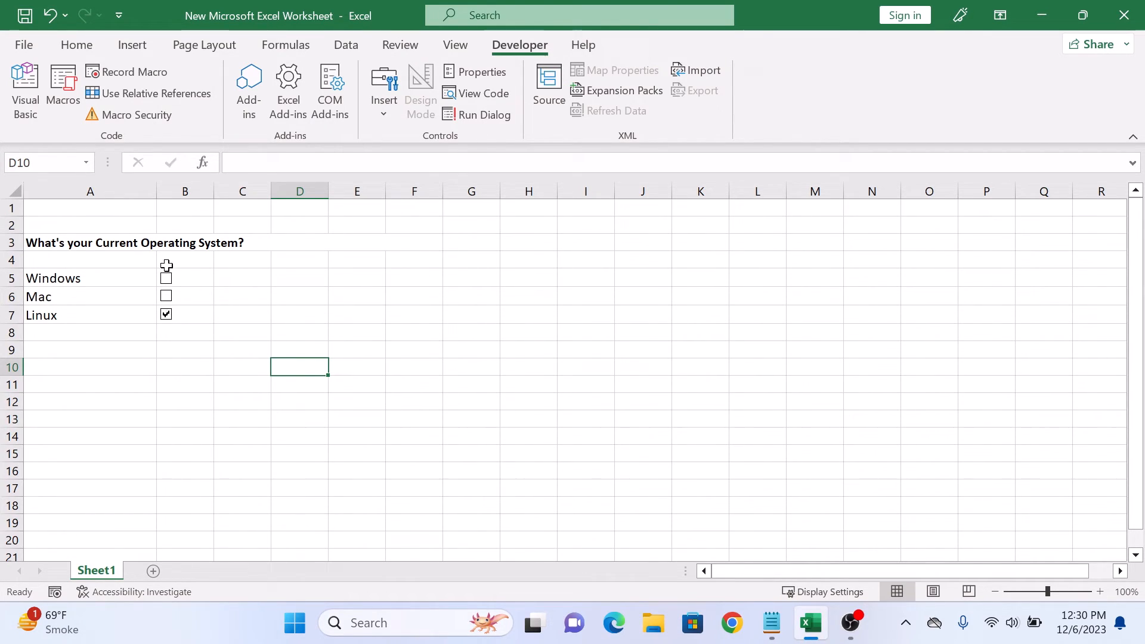
right_click(165, 278)
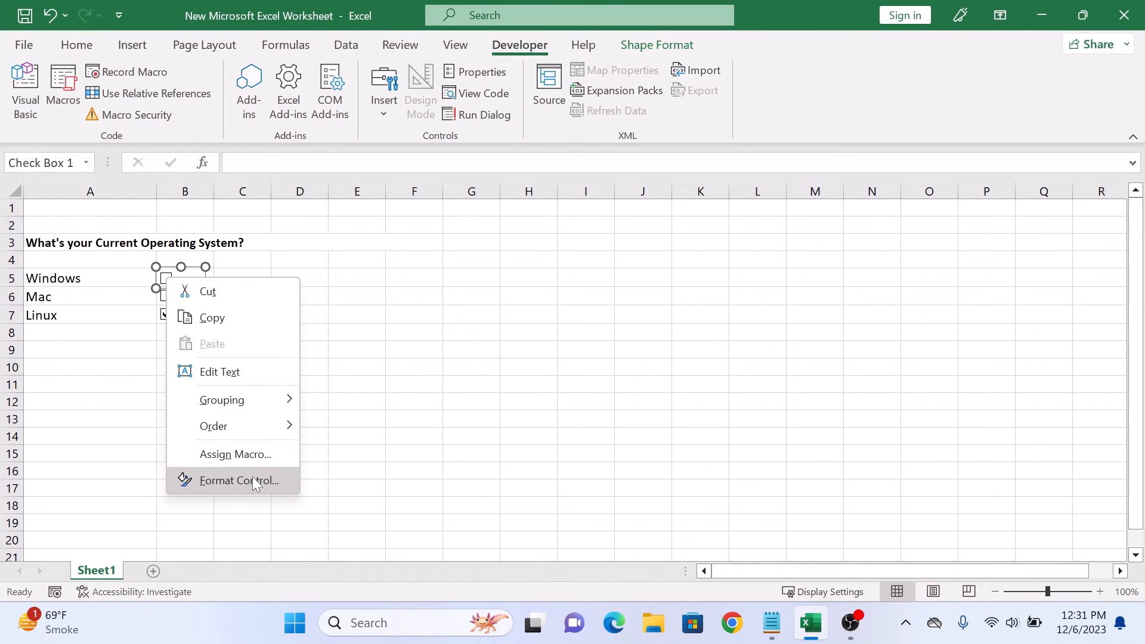
Choose Format Control for the Windows checkbox and view its Protection options with Locked on.
left_click(240, 481)
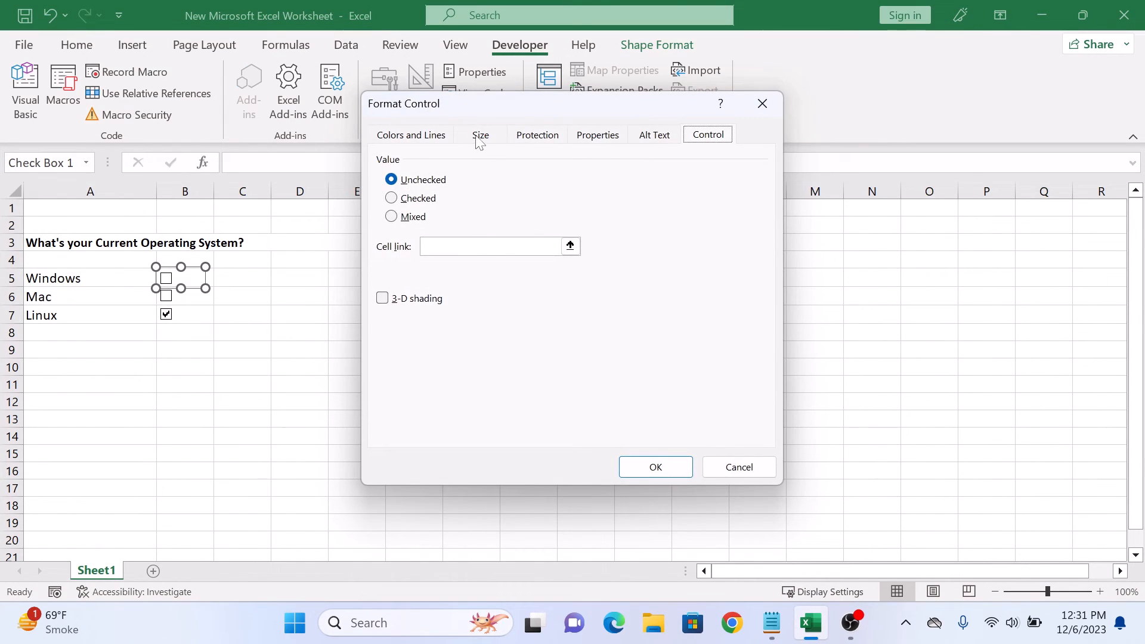
left_click(537, 135)
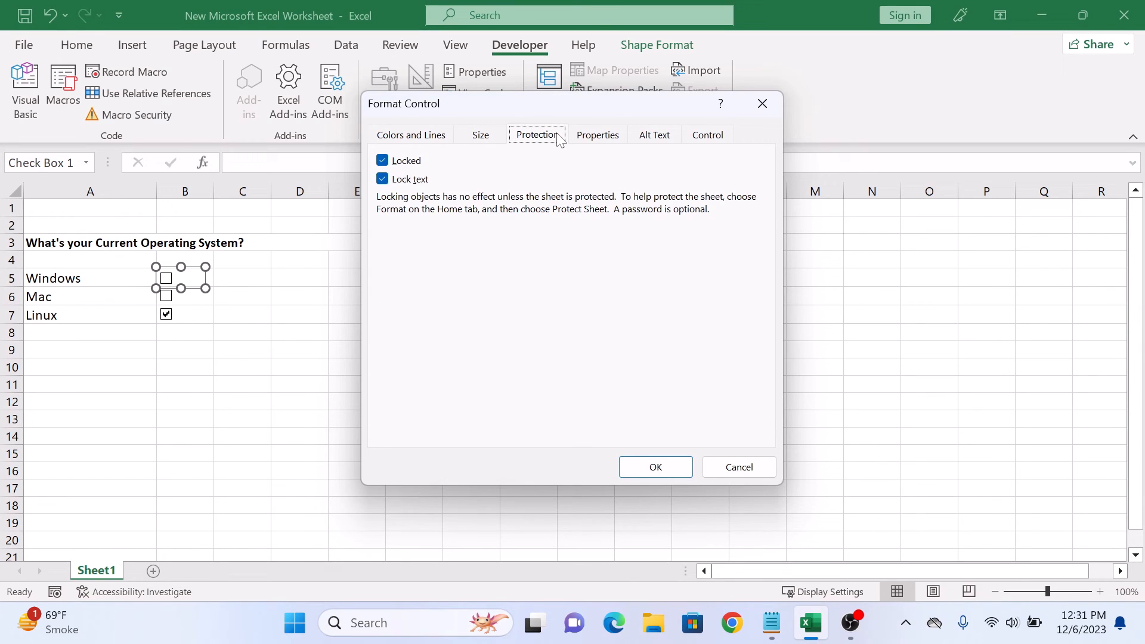